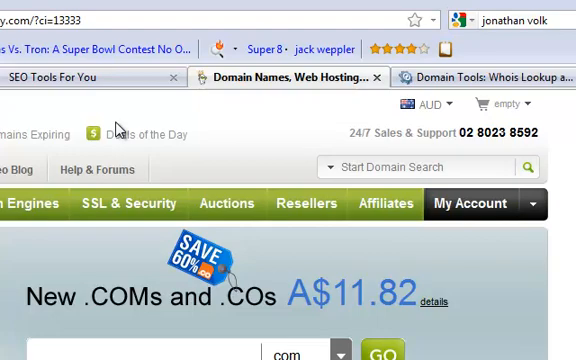
From the GoDaddy home page, reach the domain search page and its per-year extension pricing table
{"action": "left_click", "coordinate": [304, 204]}
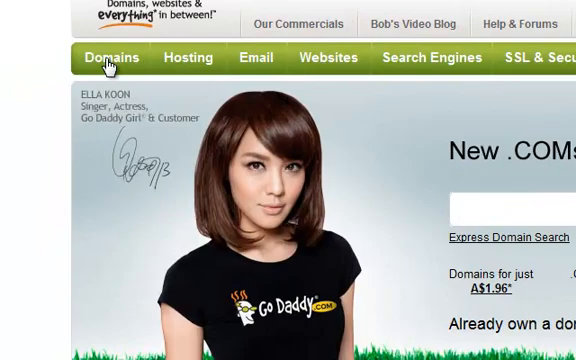
{"action": "left_click", "coordinate": [110, 56]}
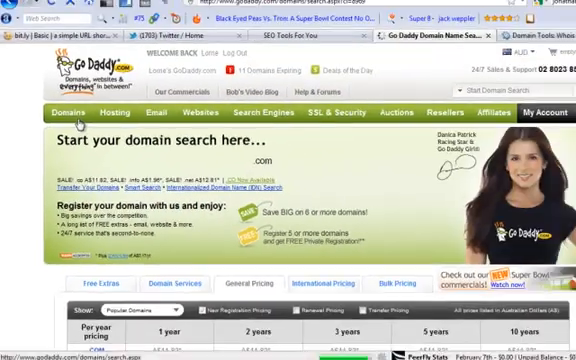
{"action": "scroll", "scroll_direction": "down", "scroll_amount": 3}
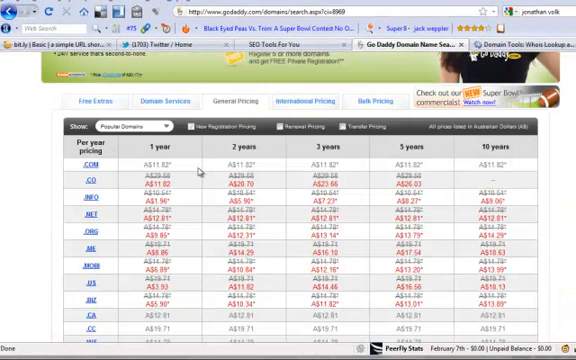
{"action": "mouse_move", "coordinate": [202, 170]}
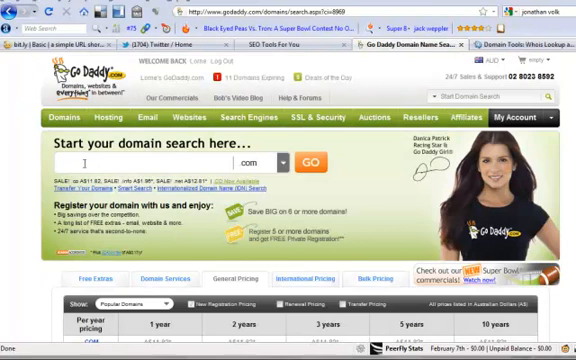
Search GoDaddy for 'dogtraining' as a .com and review the alternative name suggestions
{"action": "type", "text": "dog"}
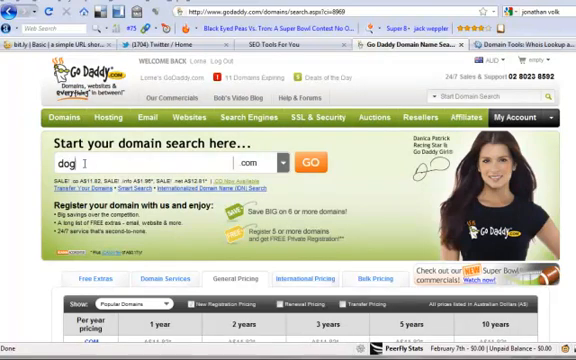
{"action": "type", "text": "training"}
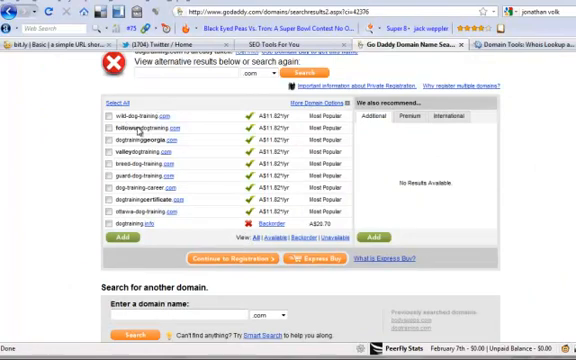
{"action": "mouse_move", "coordinate": [140, 156]}
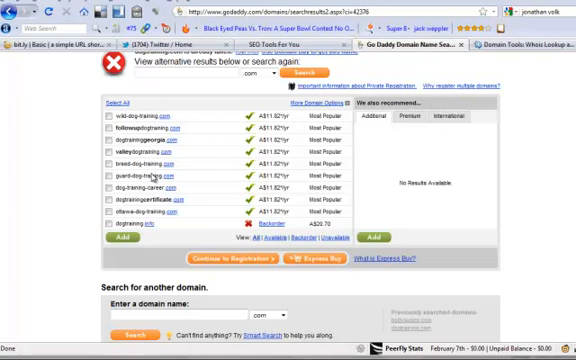
{"action": "mouse_move", "coordinate": [200, 204]}
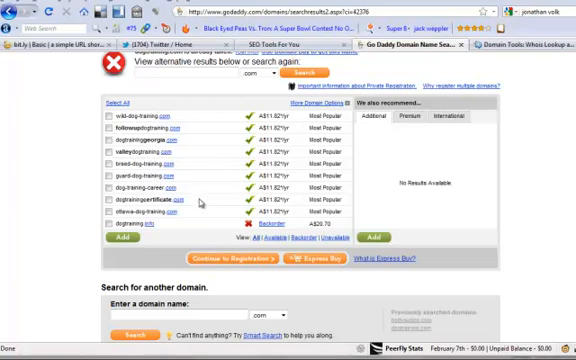
{"action": "scroll", "scroll_direction": "up", "scroll_amount": 3}
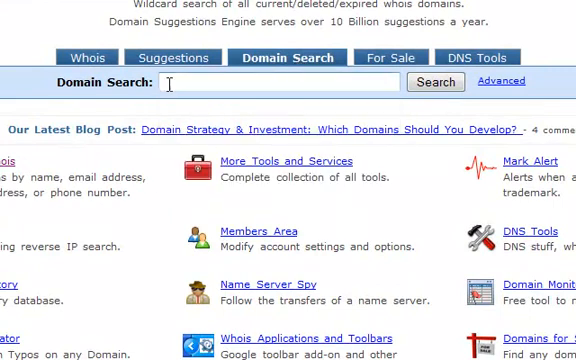
Search DomainTools for 'dogtraining' and look through the thousands of matching domains and their availability
{"action": "type", "text": "d"}
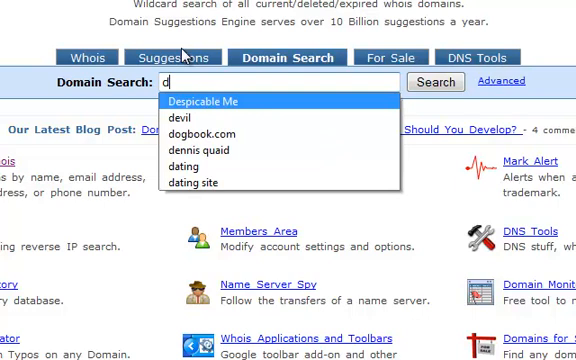
{"action": "type", "text": "ogtraining"}
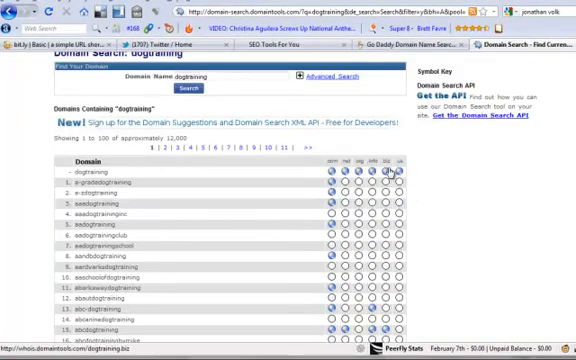
{"action": "scroll", "scroll_direction": "down", "scroll_amount": 3}
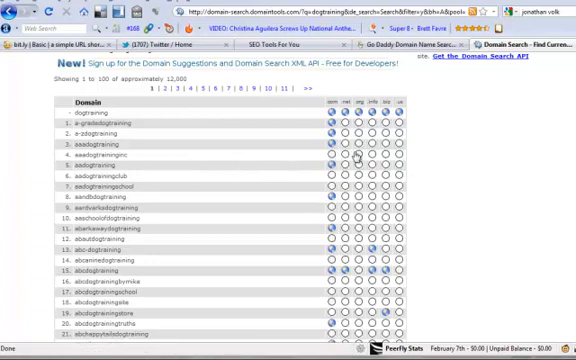
{"action": "scroll", "scroll_direction": "down", "scroll_amount": 3}
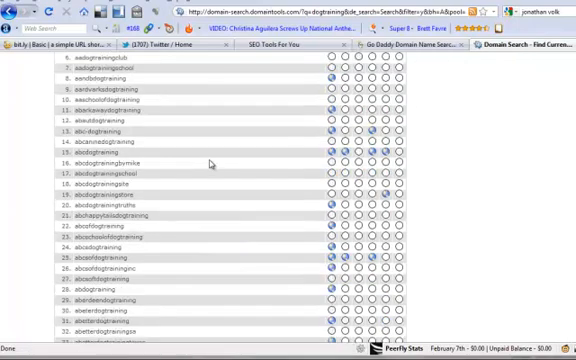
{"action": "scroll", "scroll_direction": "down", "scroll_amount": 3}
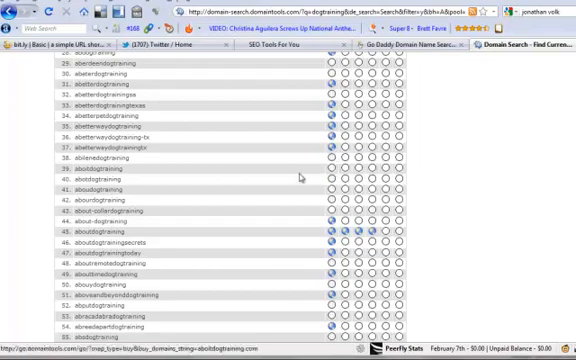
{"action": "scroll", "scroll_direction": "up", "scroll_amount": 3}
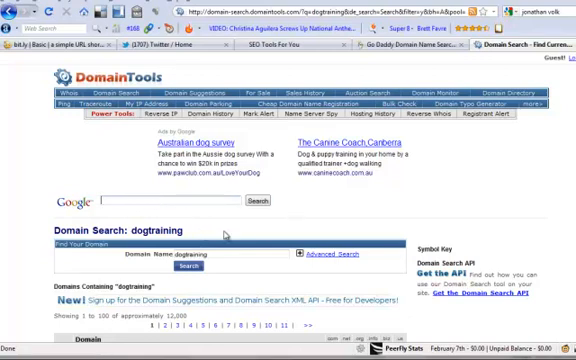
Use Advanced Search with '^dogtraining' to list only domains beginning with dogtraining
{"action": "left_click", "coordinate": [316, 252]}
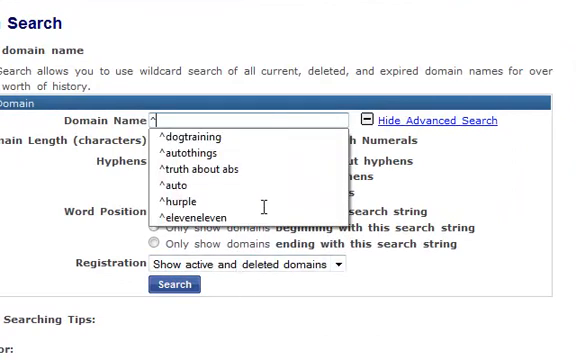
{"action": "type", "text": "^dogtraining"}
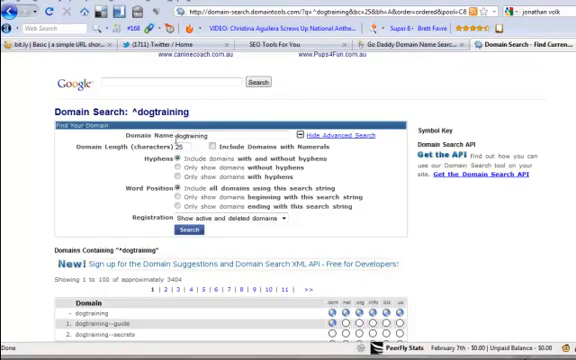
{"action": "scroll", "scroll_direction": "down", "scroll_amount": 3}
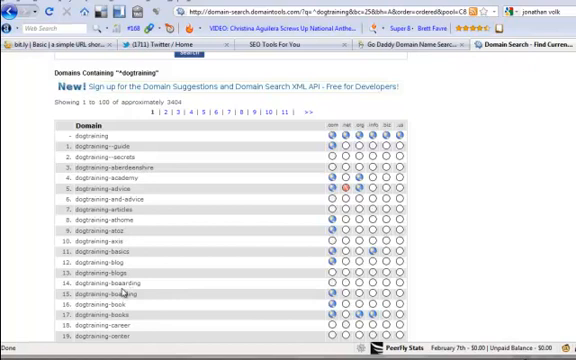
{"action": "mouse_move", "coordinate": [120, 296]}
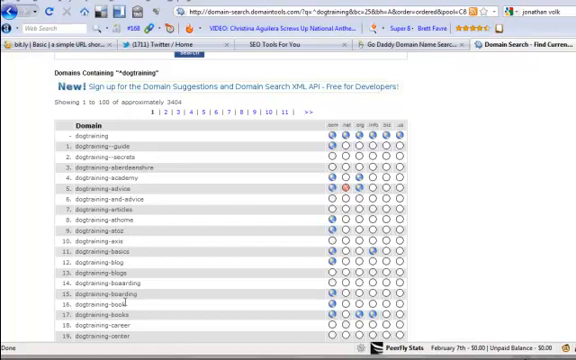
{"action": "mouse_move", "coordinate": [122, 298]}
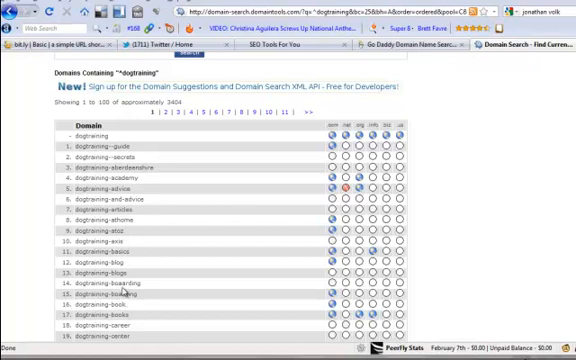
{"action": "scroll", "scroll_direction": "down", "scroll_amount": 3}
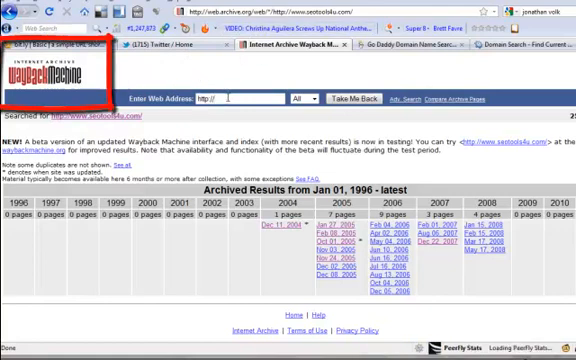
Look up dogtraining-collars and another dog-training .com in the Wayback Machine, finding no archive history
{"action": "type", "text": "dogtraining-collars"}
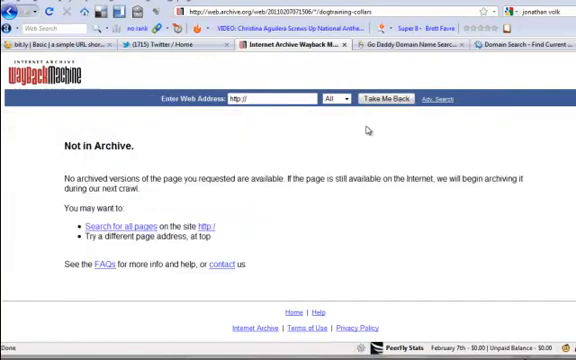
{"action": "mouse_move", "coordinate": [238, 124]}
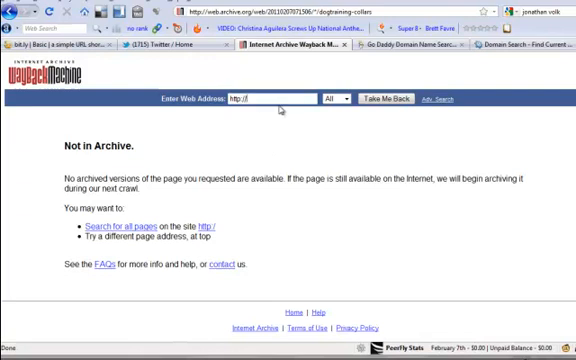
{"action": "type", "text": "bodybuildin"}
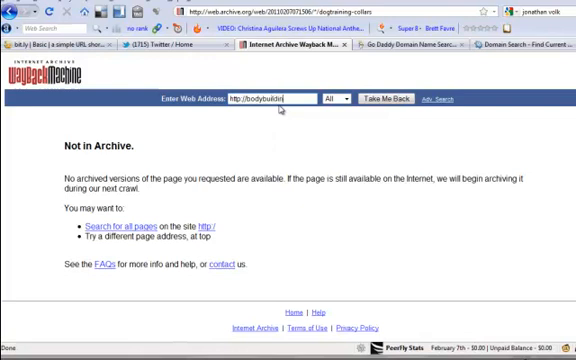
{"action": "type", "text": "g.com"}
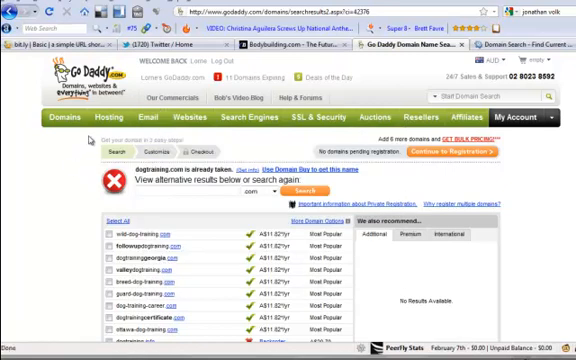
{"action": "mouse_move", "coordinate": [88, 140]}
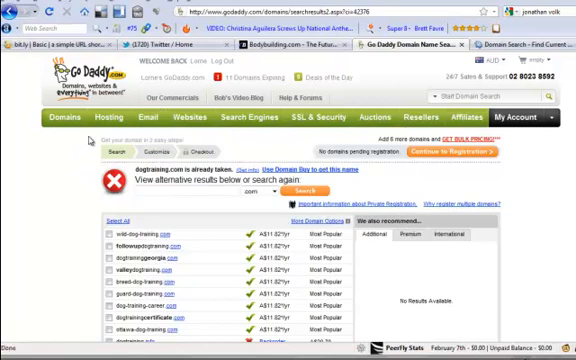
{"action": "mouse_move", "coordinate": [372, 136]}
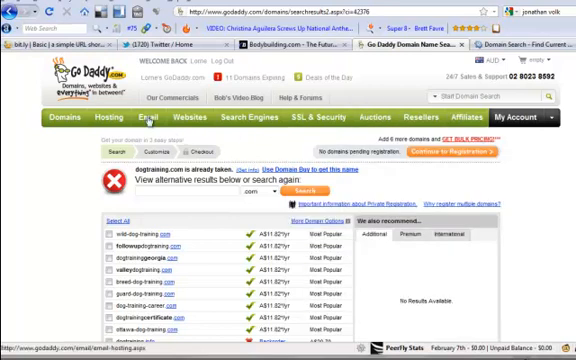
Return to the GoDaddy results showing the dog-training name taken, with alternative names
{"action": "left_click", "coordinate": [372, 120]}
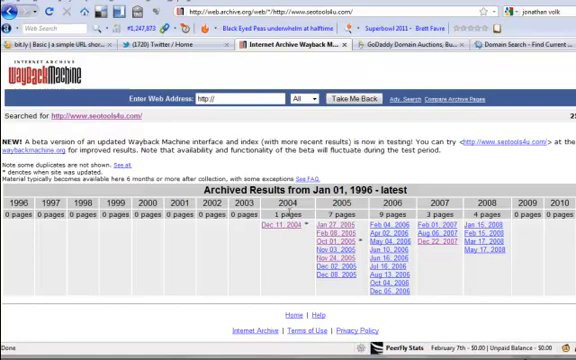
{"action": "mouse_move", "coordinate": [308, 212]}
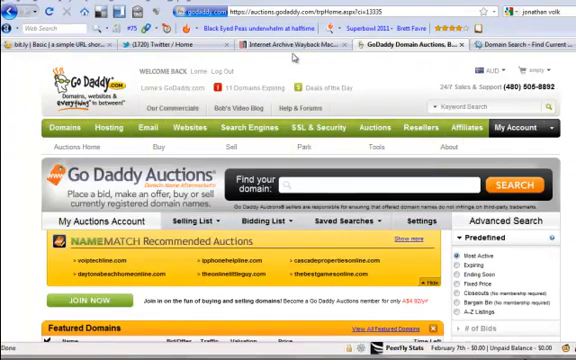
{"action": "mouse_move", "coordinate": [292, 56]}
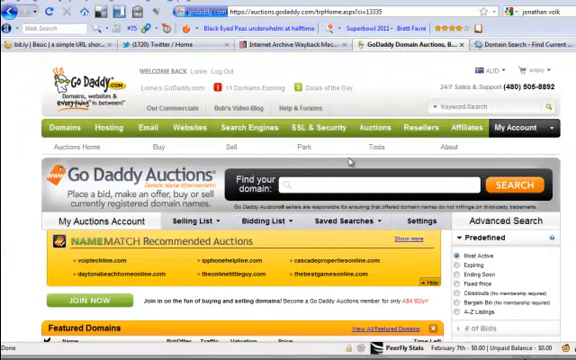
Open auctions.godaddy.com, view Featured Domains, and start entering 'dogtraining' in Find your domain
{"action": "left_click", "coordinate": [376, 128]}
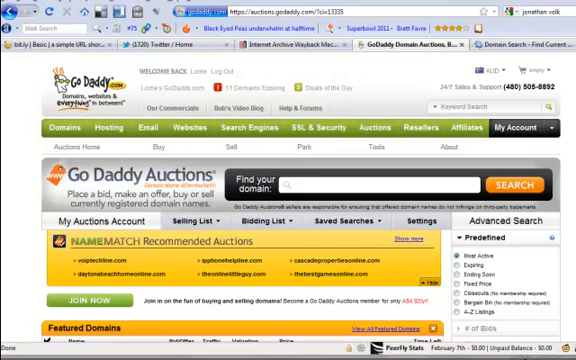
{"action": "scroll", "scroll_direction": "down", "scroll_amount": 3}
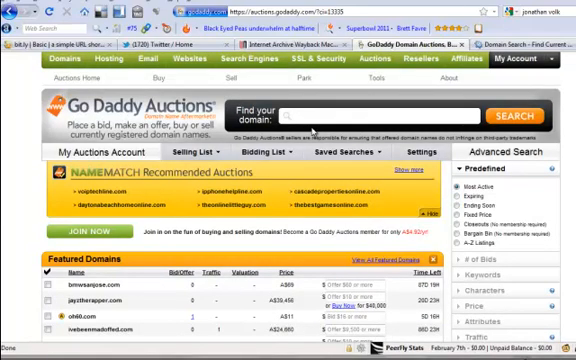
{"action": "type", "text": "dogtraining"}
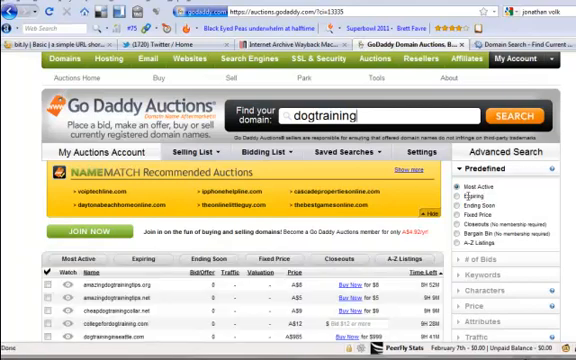
Scroll down the 'dogtraining' auction results to review bids, traffic, valuations and buy-now prices
{"action": "scroll", "scroll_direction": "down", "scroll_amount": 3}
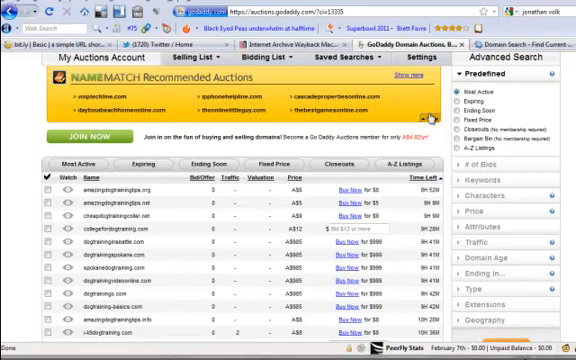
{"action": "scroll", "scroll_direction": "down", "scroll_amount": 3}
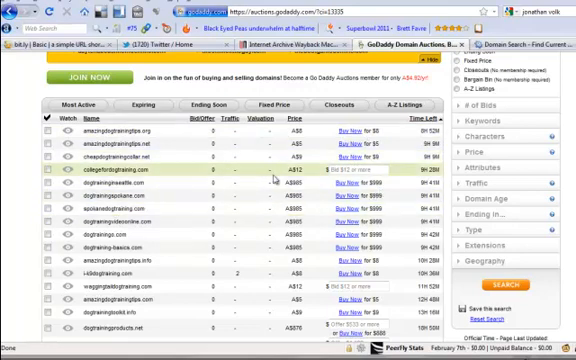
{"action": "scroll", "scroll_direction": "down", "scroll_amount": 3}
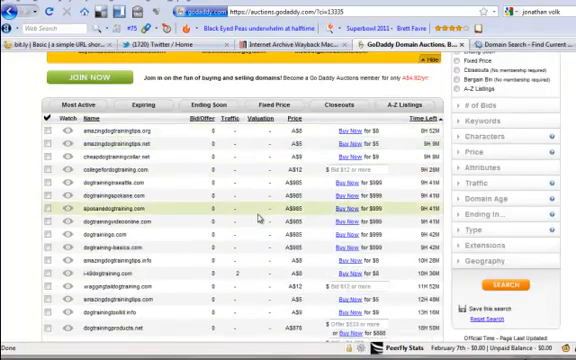
{"action": "scroll", "scroll_direction": "down", "scroll_amount": 3}
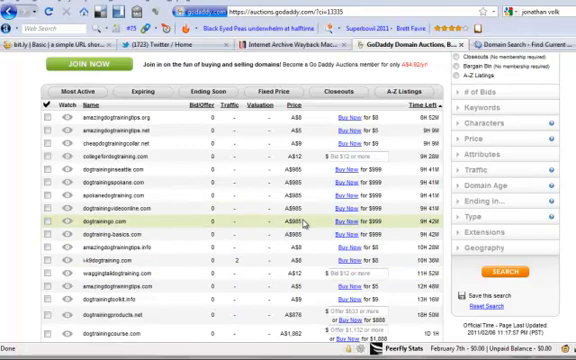
{"action": "scroll", "scroll_direction": "down", "scroll_amount": 3}
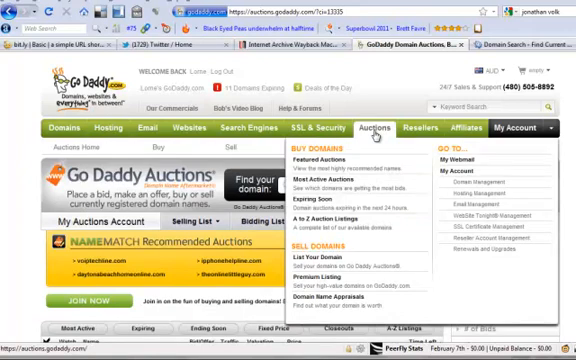
{"action": "mouse_move", "coordinate": [370, 136]}
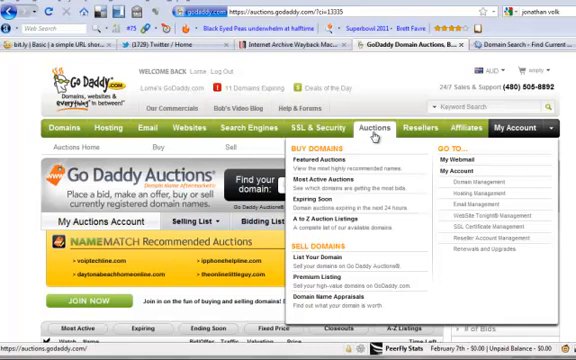
{"action": "mouse_move", "coordinate": [368, 136]}
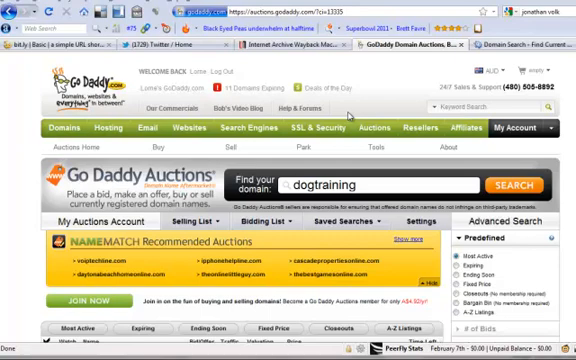
{"action": "mouse_move", "coordinate": [348, 112]}
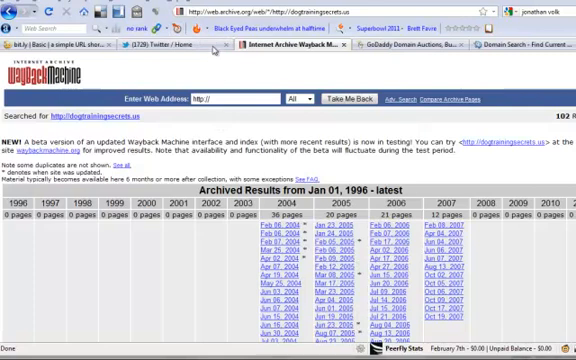
{"action": "mouse_move", "coordinate": [256, 124]}
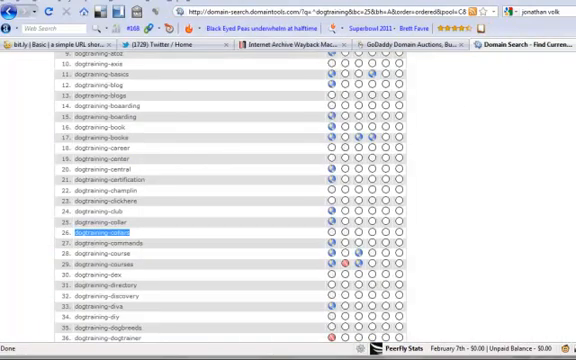
Scroll through DomainTools' *dogtraining suggestions and availability, ending on the SeoTools4u ranking article
{"action": "scroll", "scroll_direction": "up", "scroll_amount": 3}
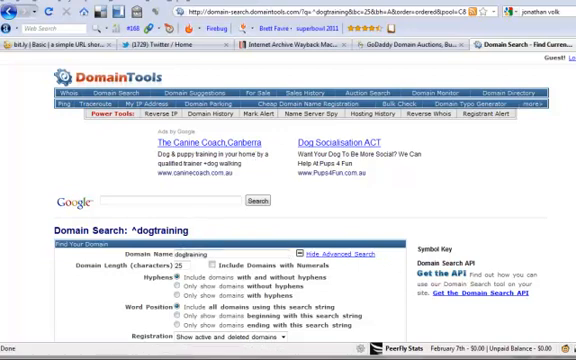
{"action": "scroll", "scroll_direction": "down", "scroll_amount": 3}
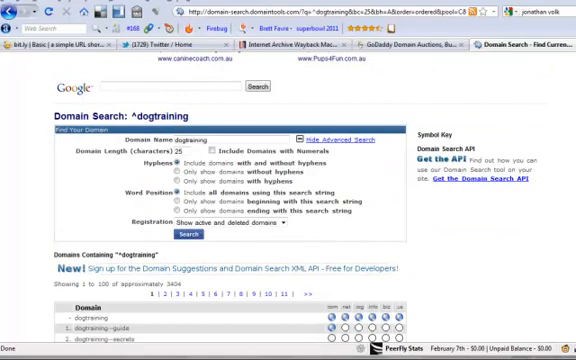
{"action": "scroll", "scroll_direction": "down", "scroll_amount": 3}
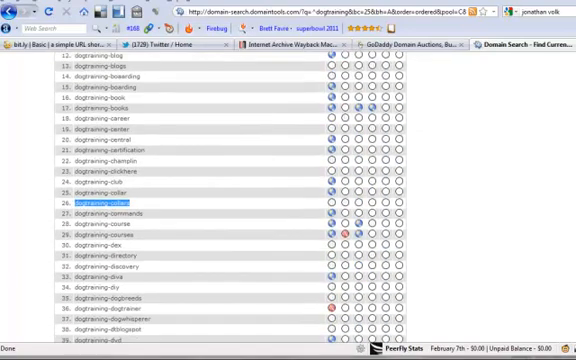
{"action": "scroll", "scroll_direction": "down", "scroll_amount": 3}
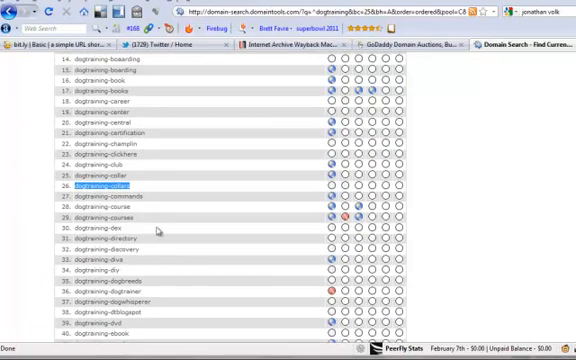
{"action": "mouse_move", "coordinate": [160, 232]}
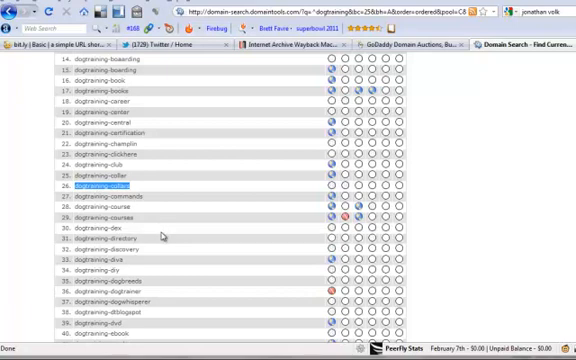
{"action": "mouse_move", "coordinate": [164, 236]}
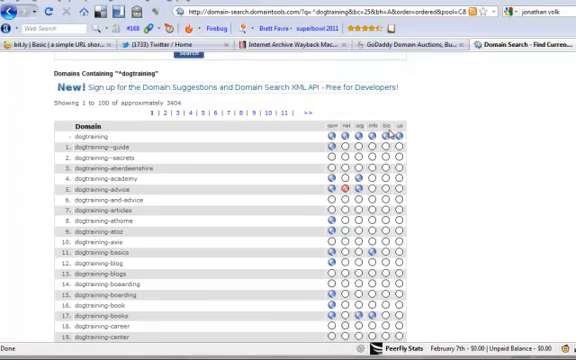
{"action": "scroll", "scroll_direction": "down", "scroll_amount": 3}
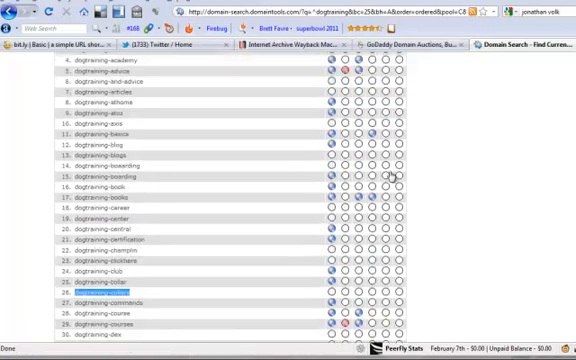
{"action": "scroll", "scroll_direction": "down", "scroll_amount": 3}
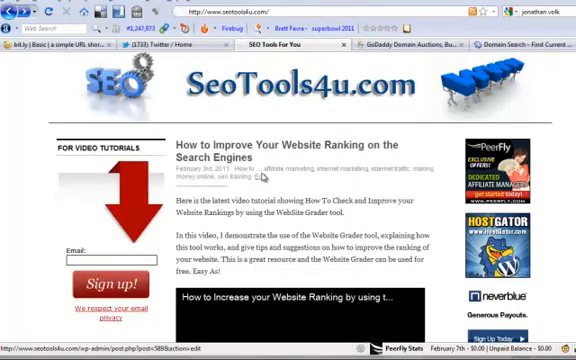
{"action": "mouse_move", "coordinate": [270, 188]}
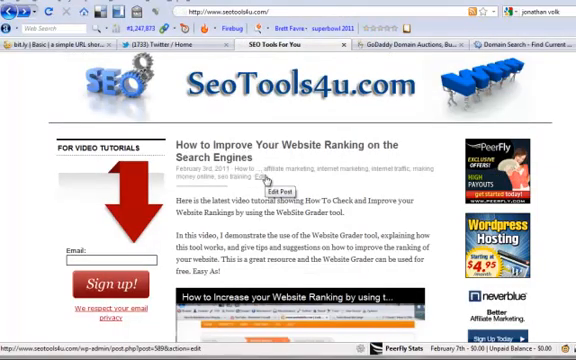